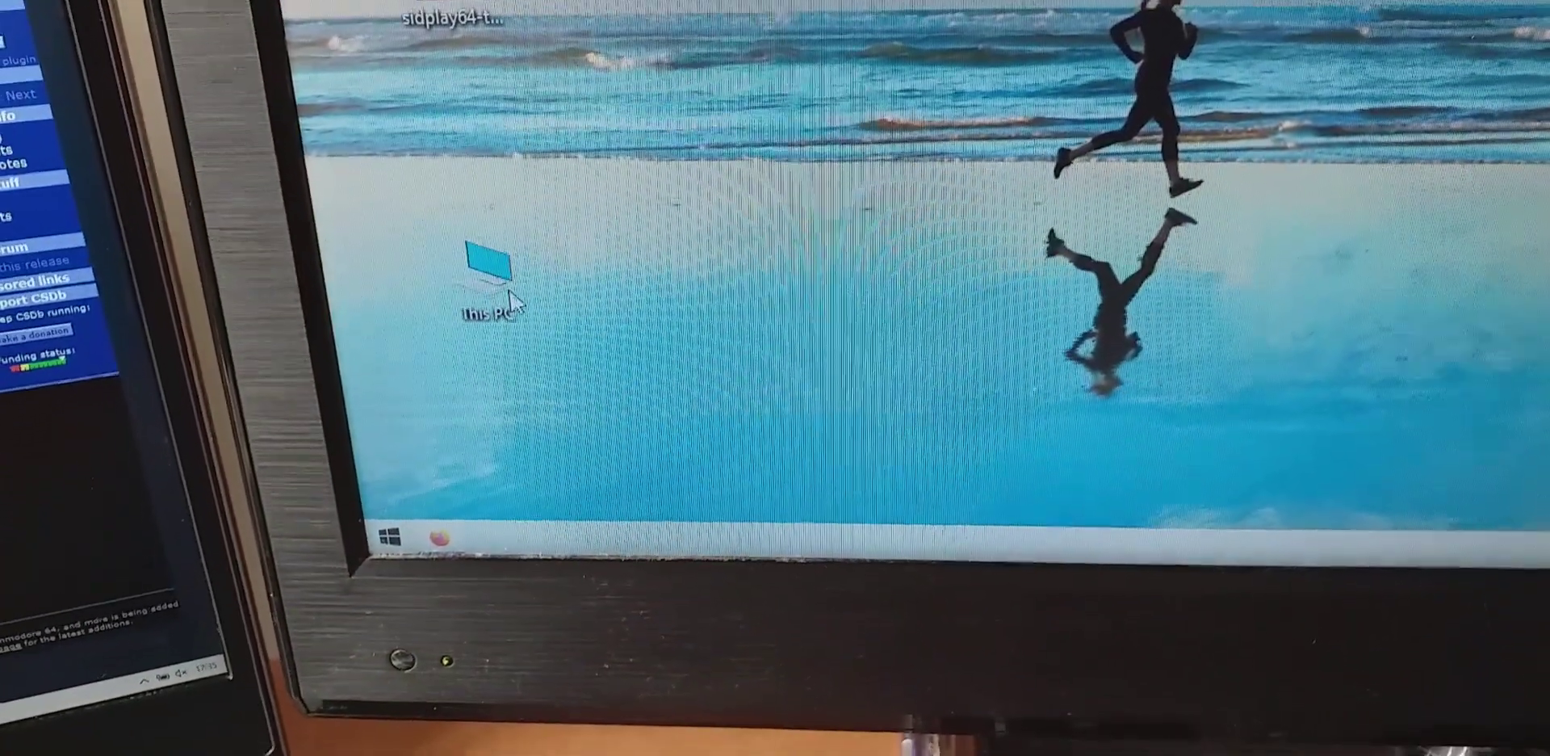
Open This PC from the desktop to show the drives and Tapecart SD location.
double_click(486, 277)
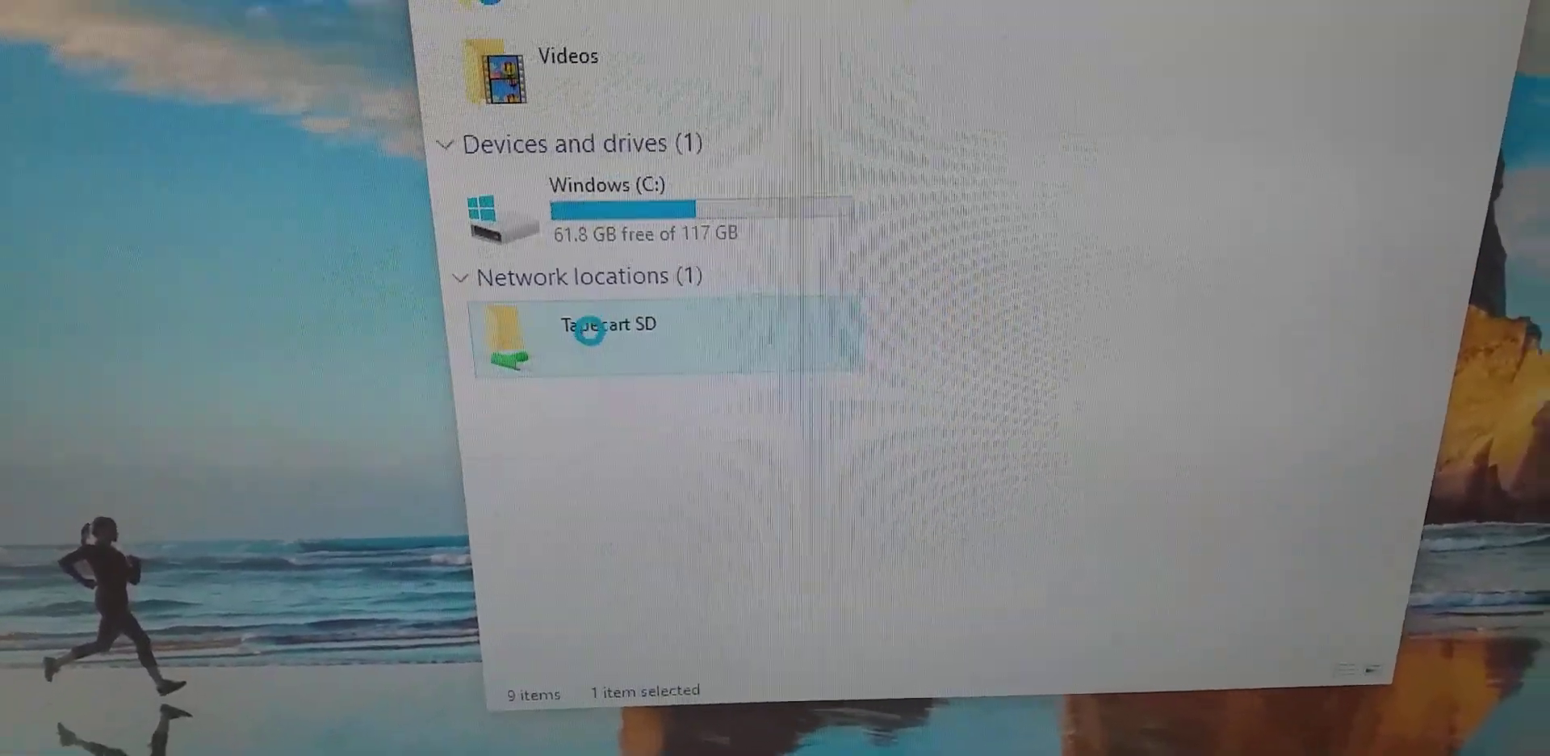
Open the Tapecart SD card and start creating a new folder on it.
double_click(611, 325)
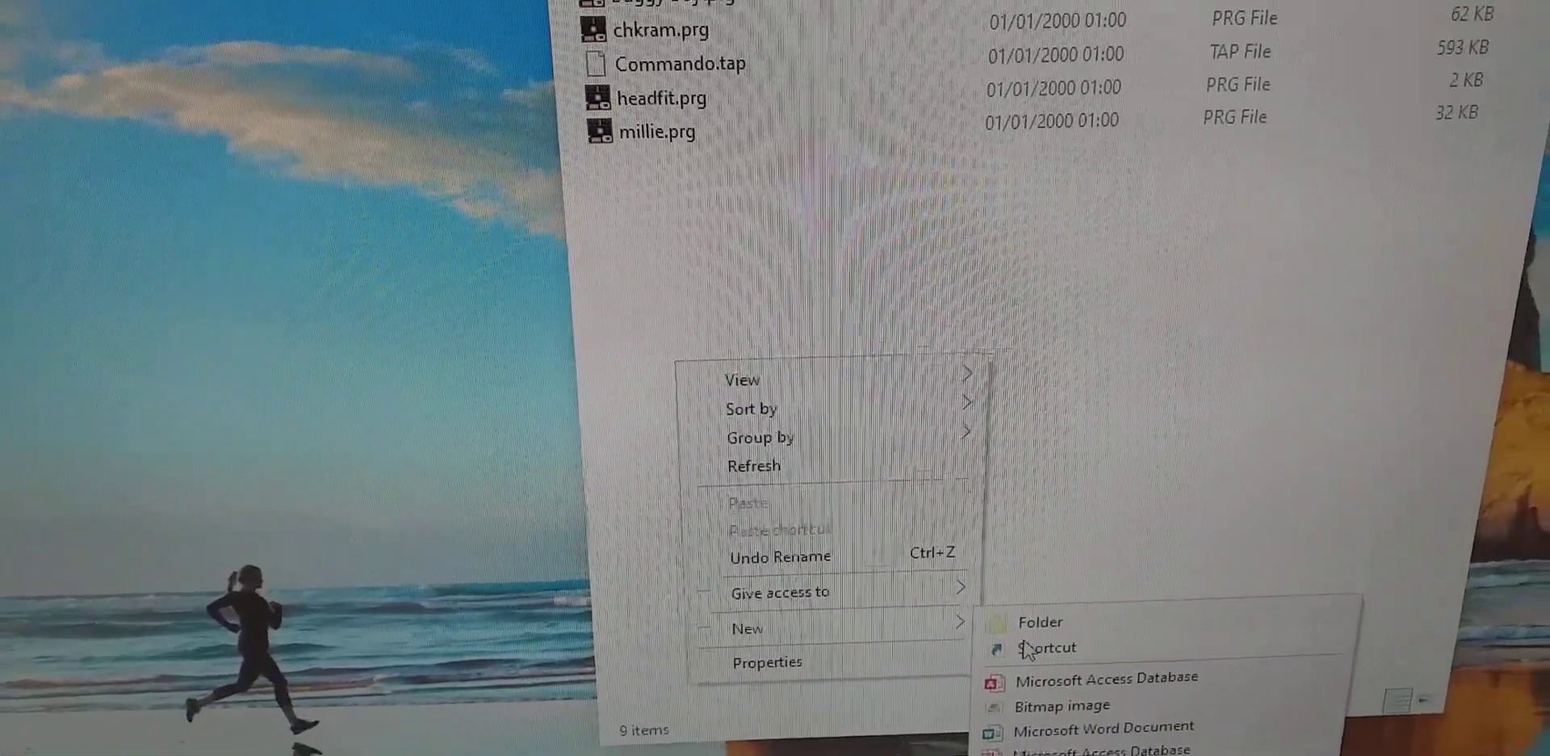
left_click(1038, 620)
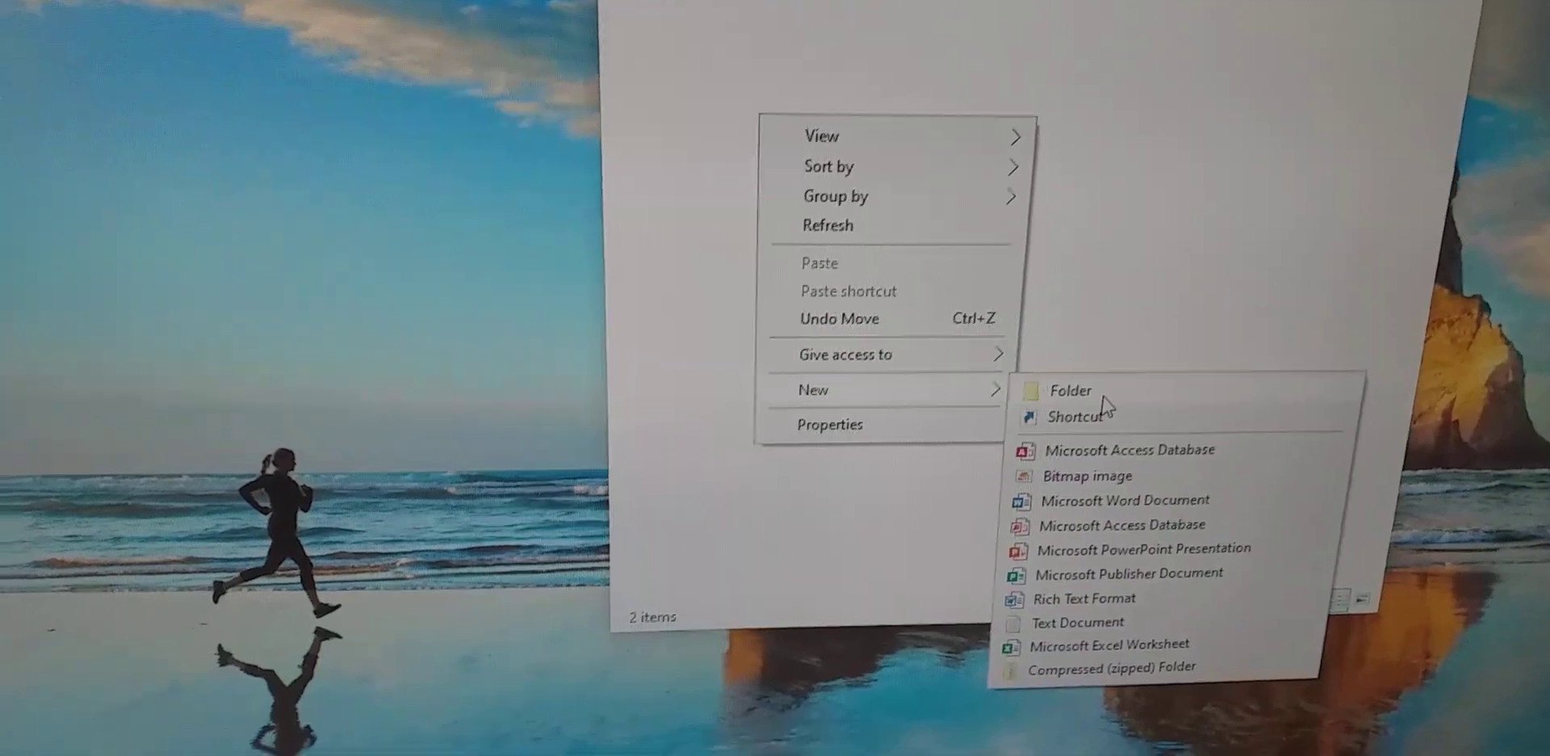
Create a new folder named 'Music' on the Tapecart SD root.
left_click(1069, 389)
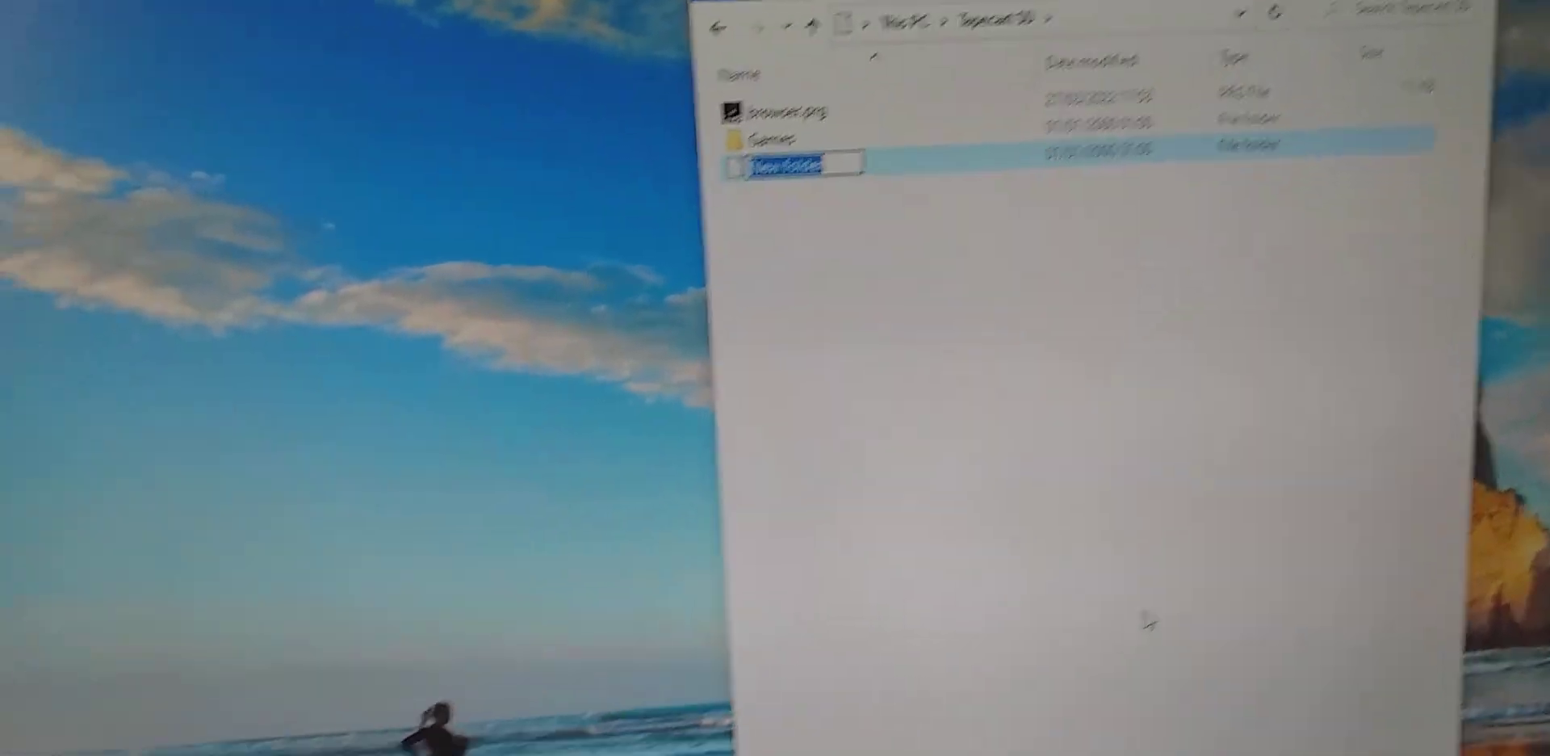
type("Music")
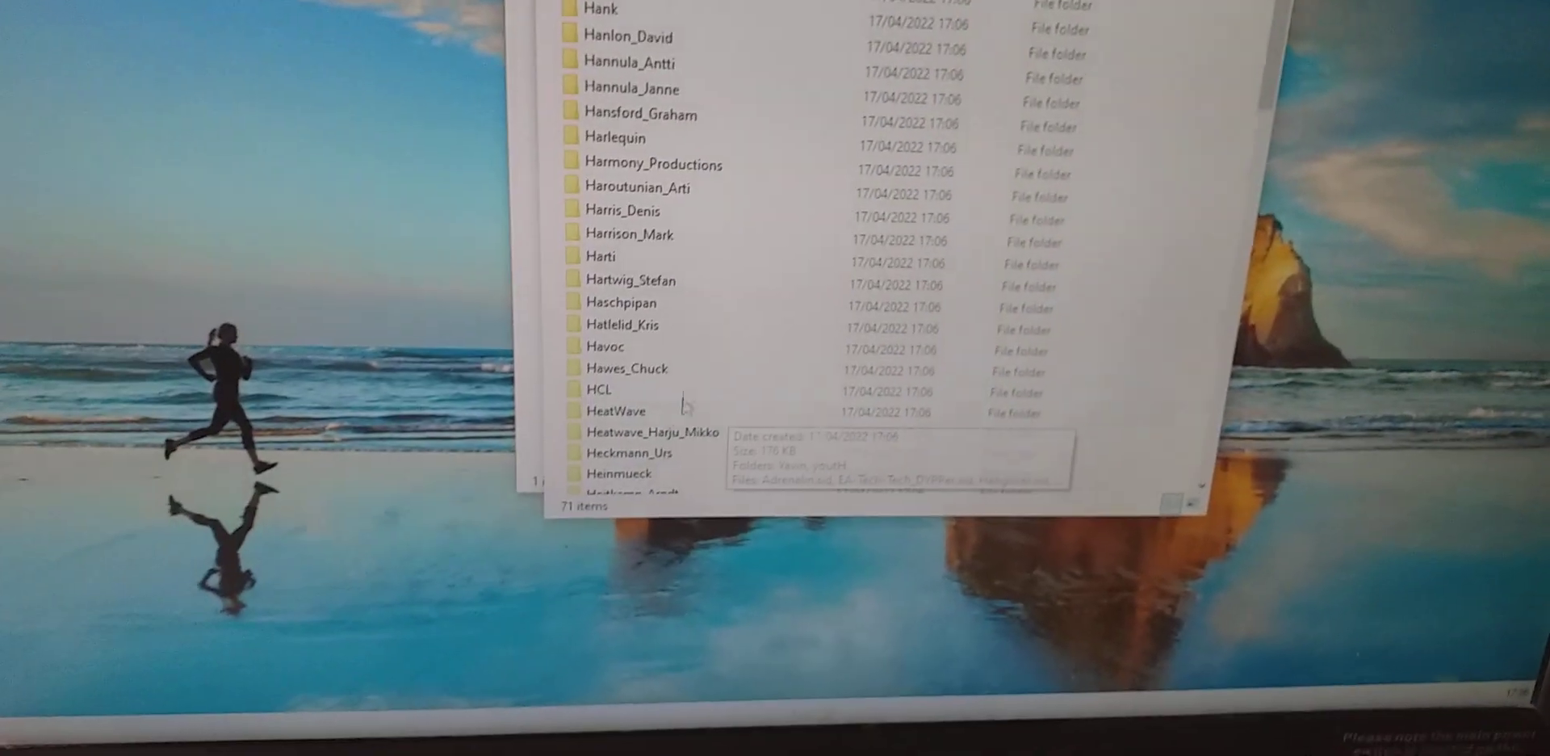
Scroll down through the list of 71 composer folders.
scroll("down", 3)
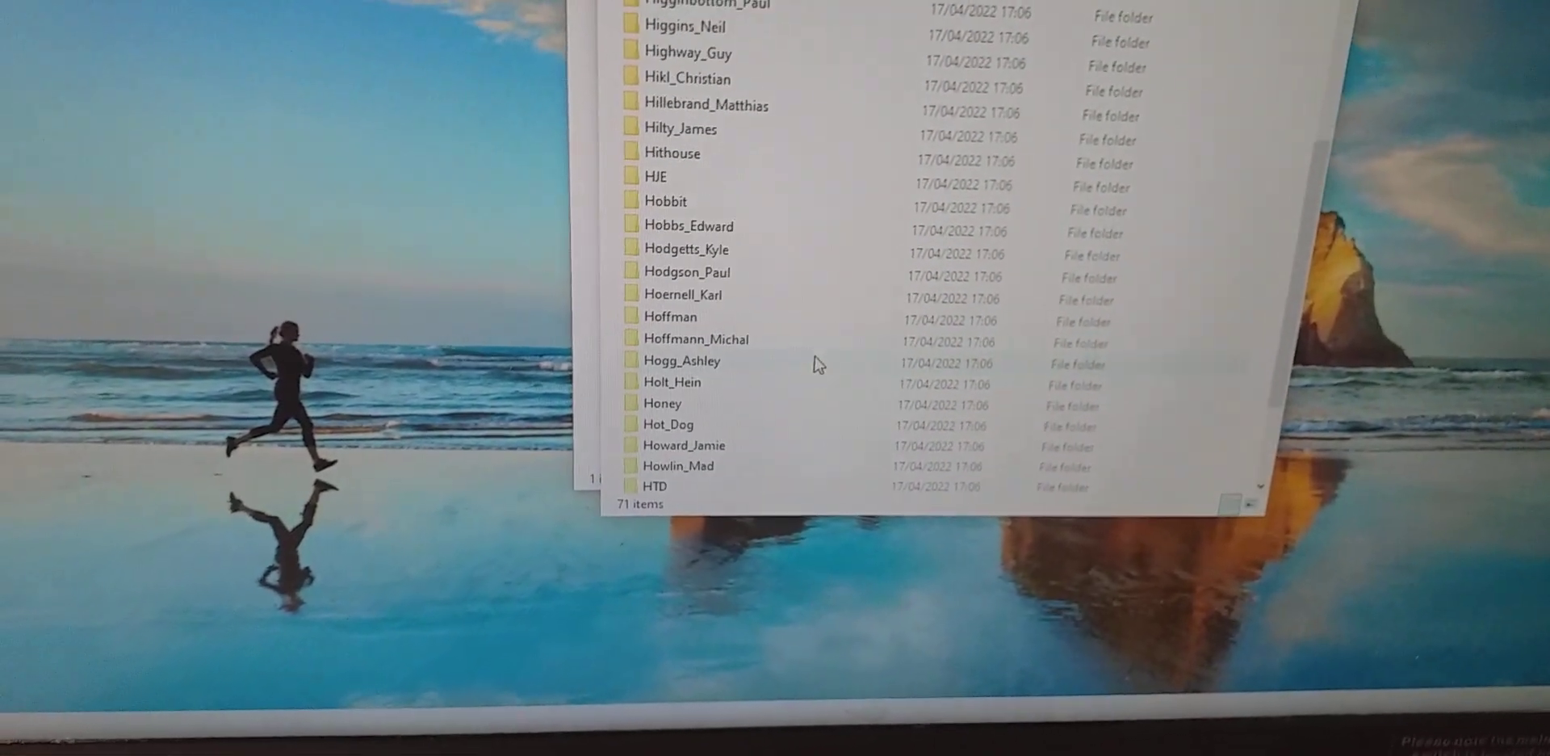
scroll("down", 3)
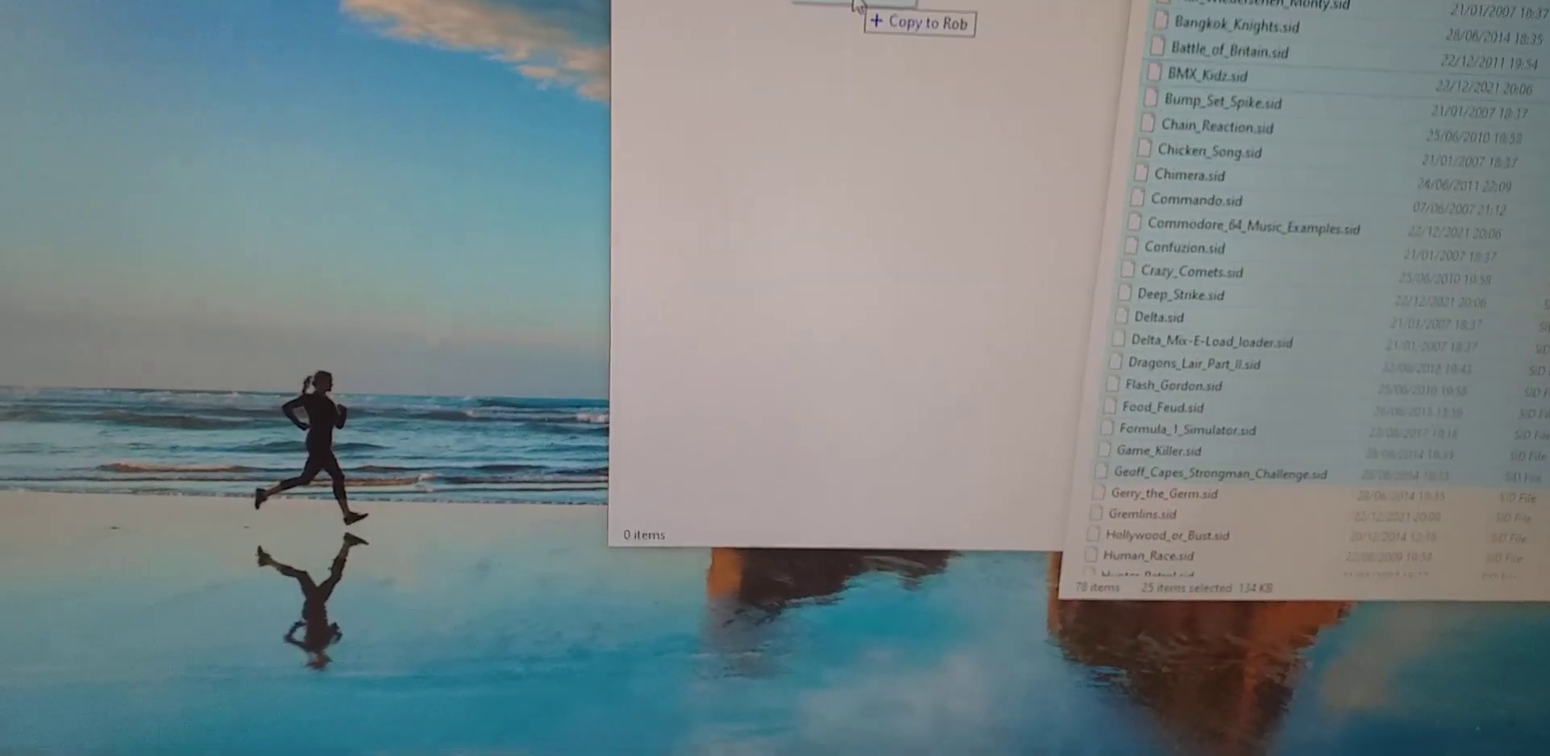
left_click(919, 23)
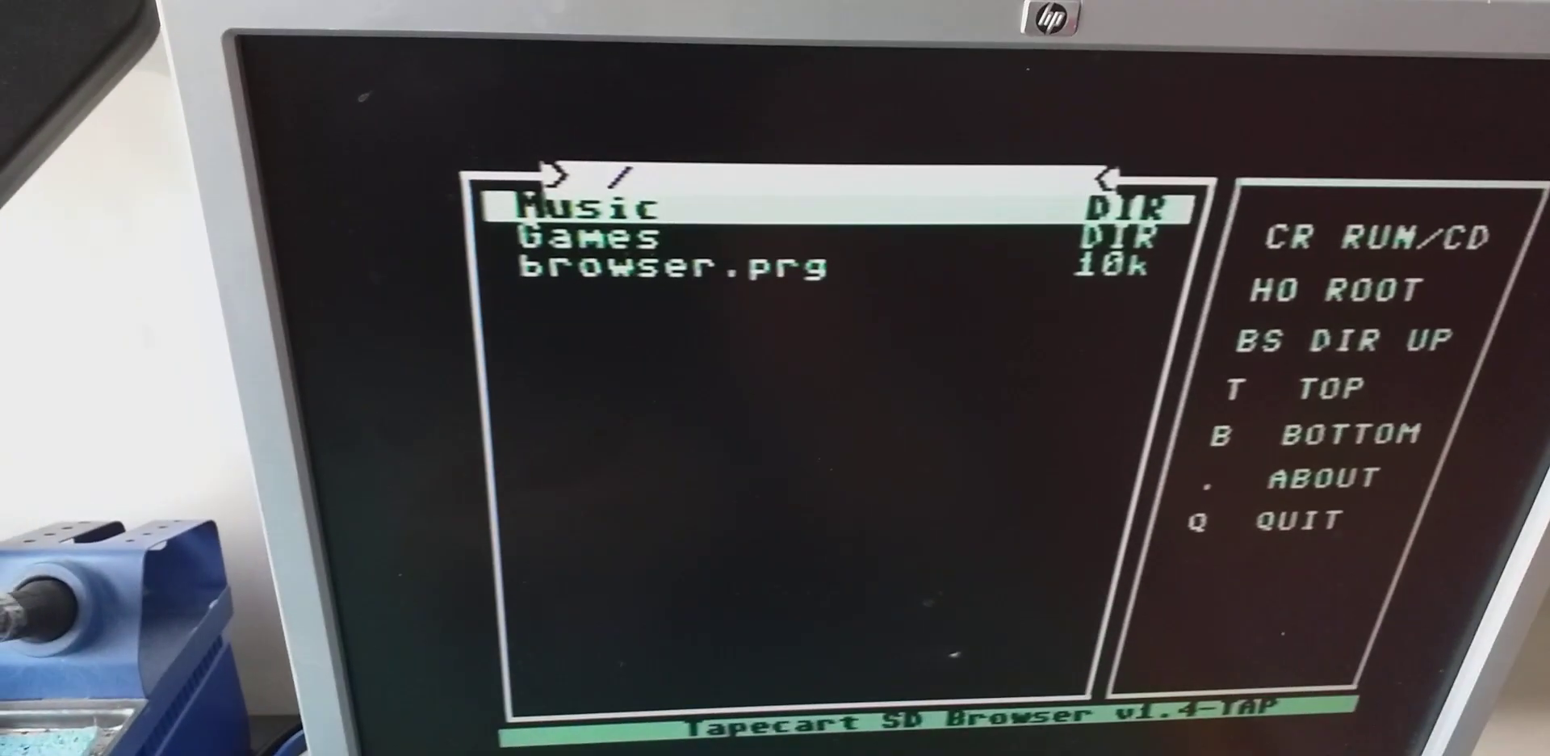
Move the selection down to the Music folder in Tapecart SD Browser.
key("Down")
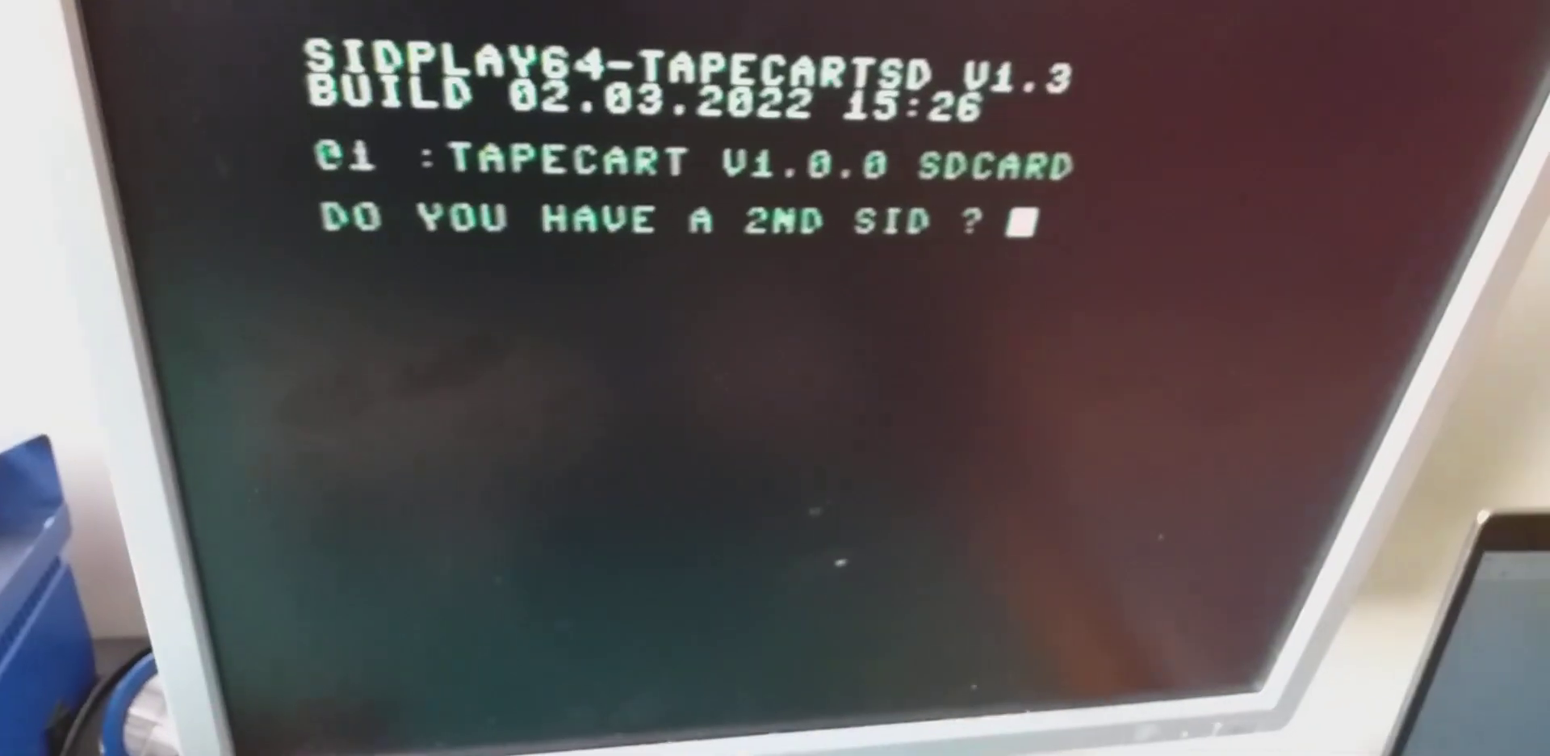
Answer N to the 2nd SID prompt and choose keyboard control.
type("N")
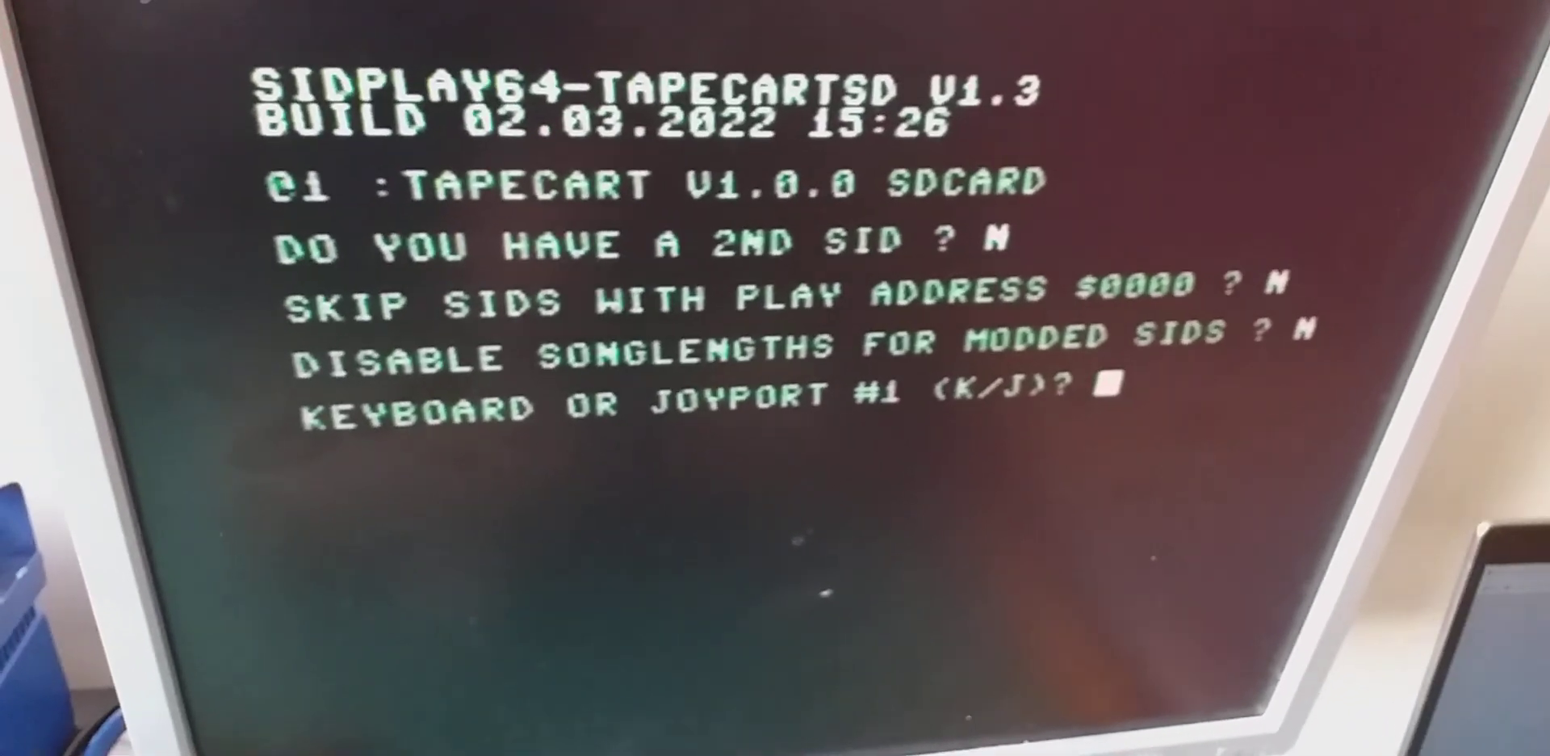
key("K")
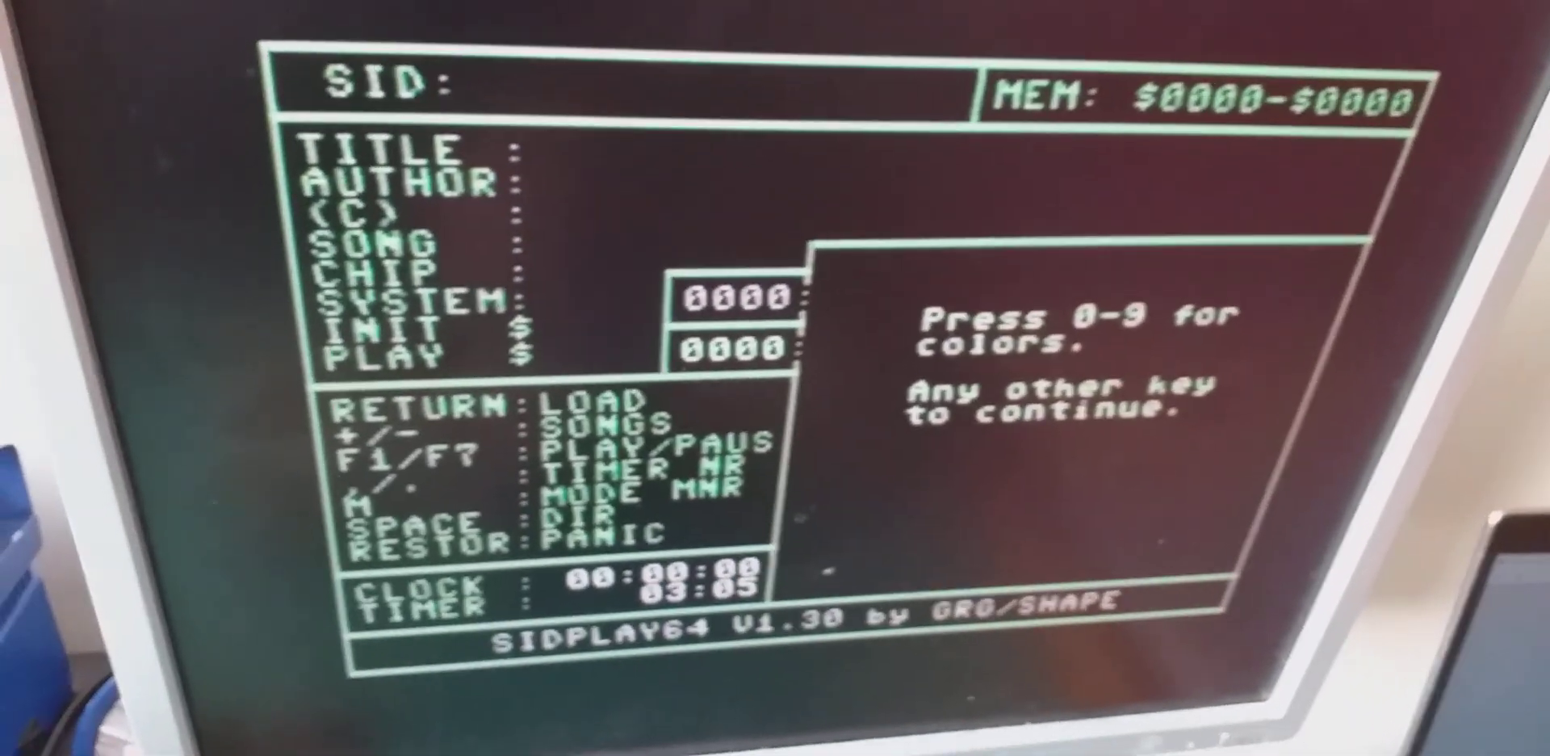